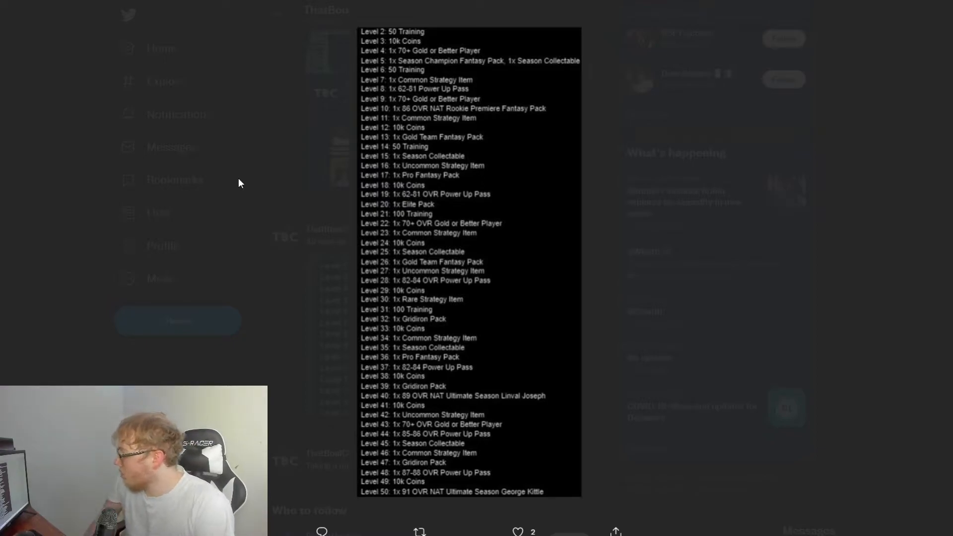
mouse_move(243, 180)
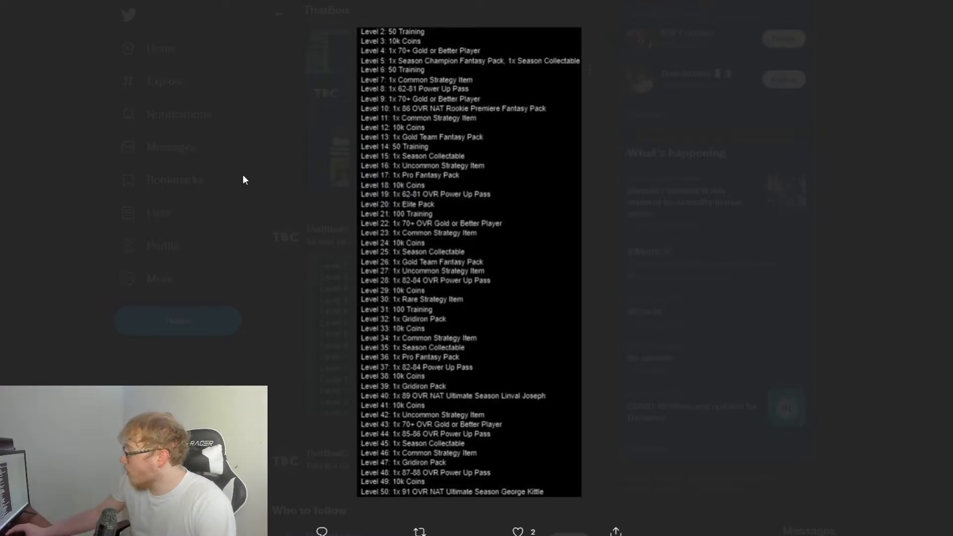
mouse_move(386, 49)
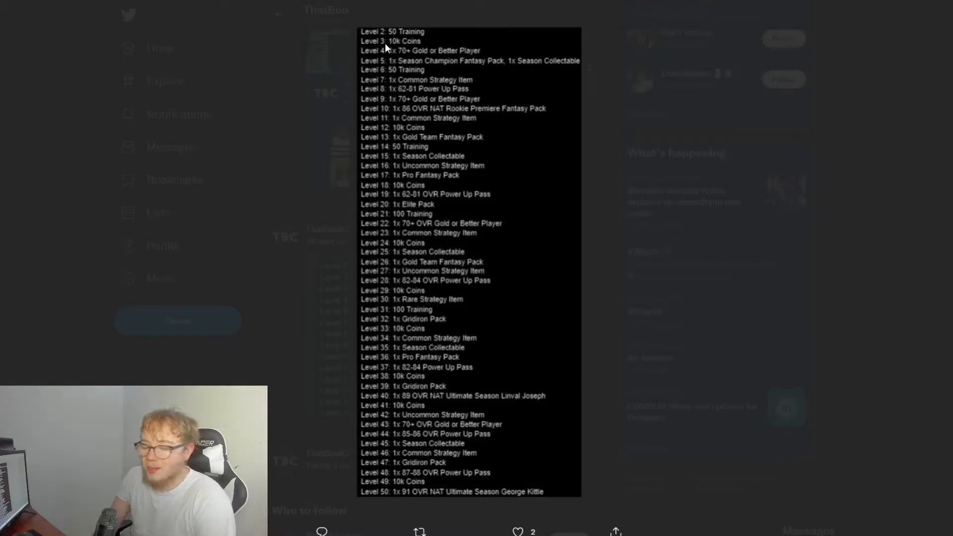
mouse_move(378, 13)
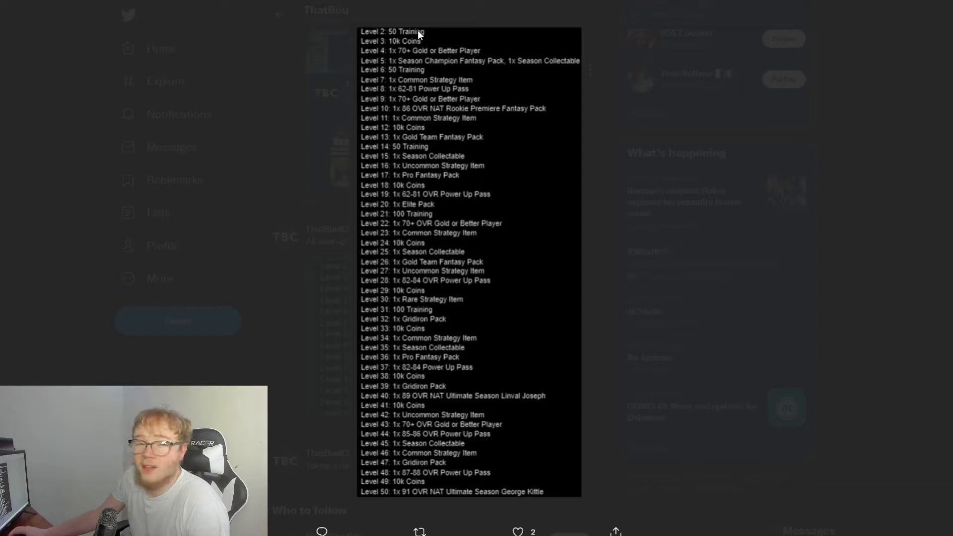
mouse_move(424, 23)
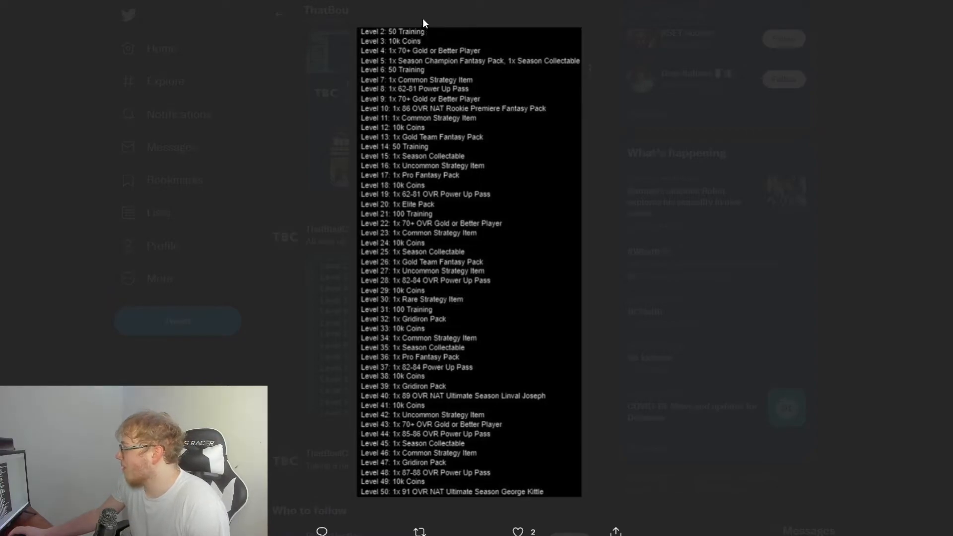
mouse_move(410, 41)
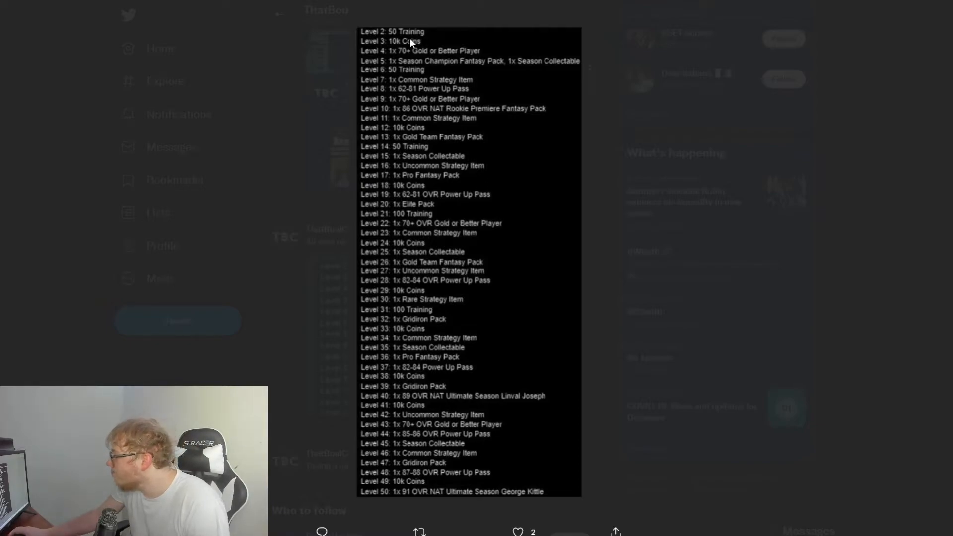
mouse_move(391, 54)
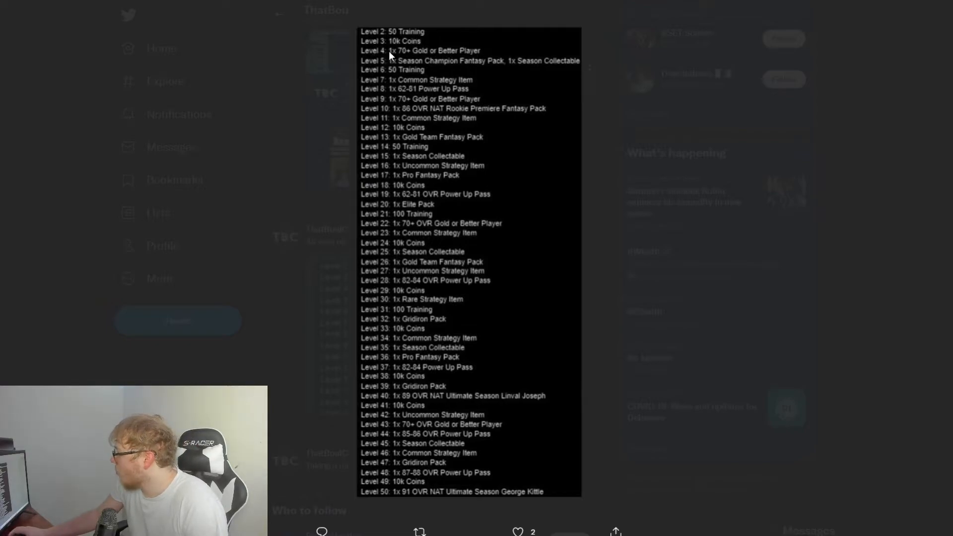
mouse_move(459, 48)
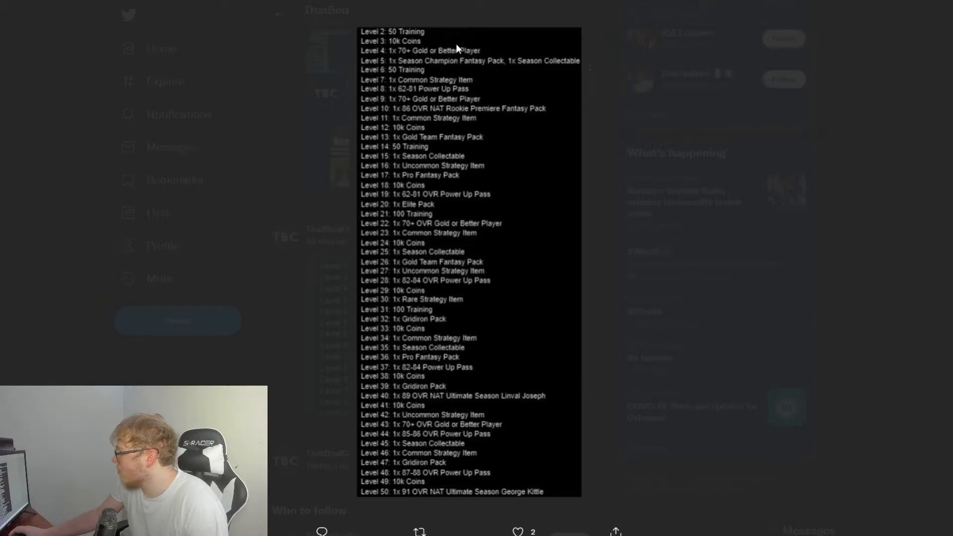
mouse_move(538, 67)
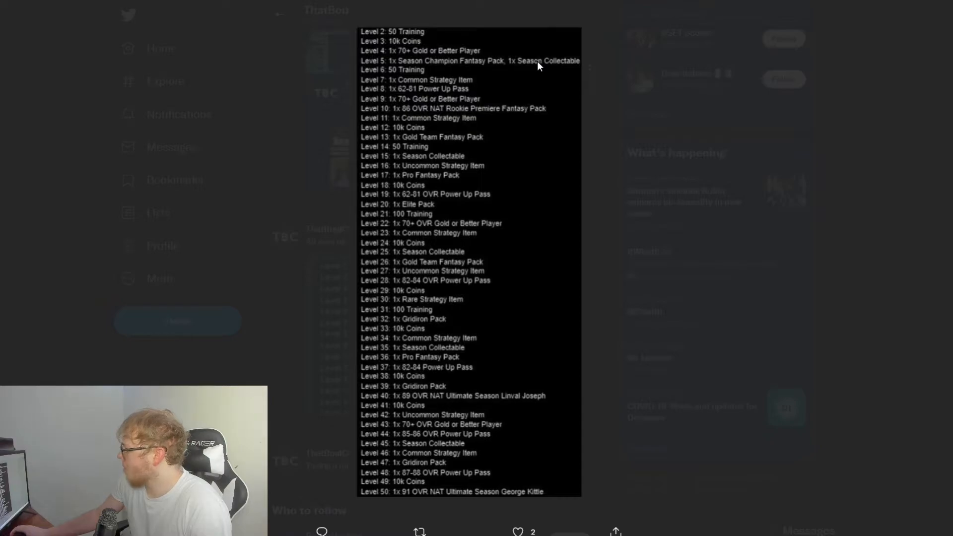
mouse_move(476, 64)
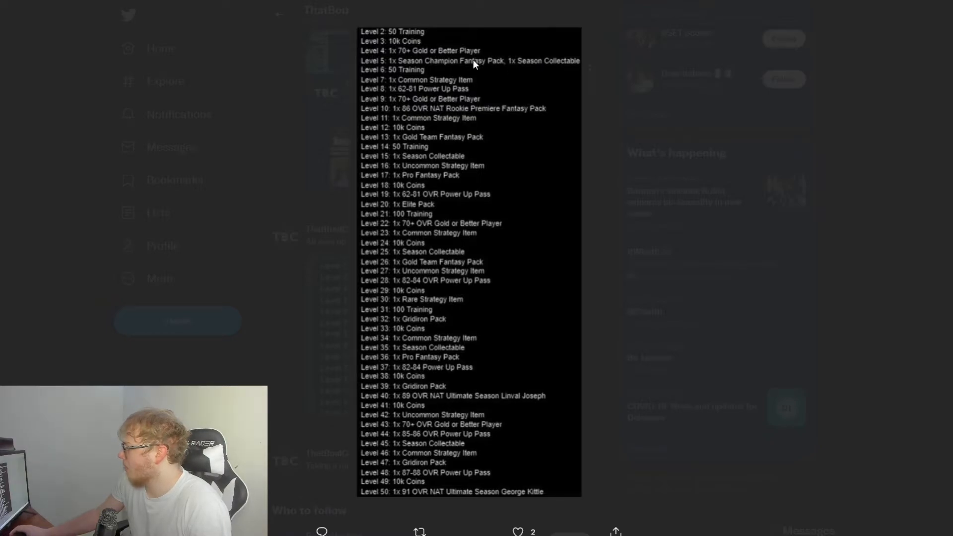
mouse_move(449, 71)
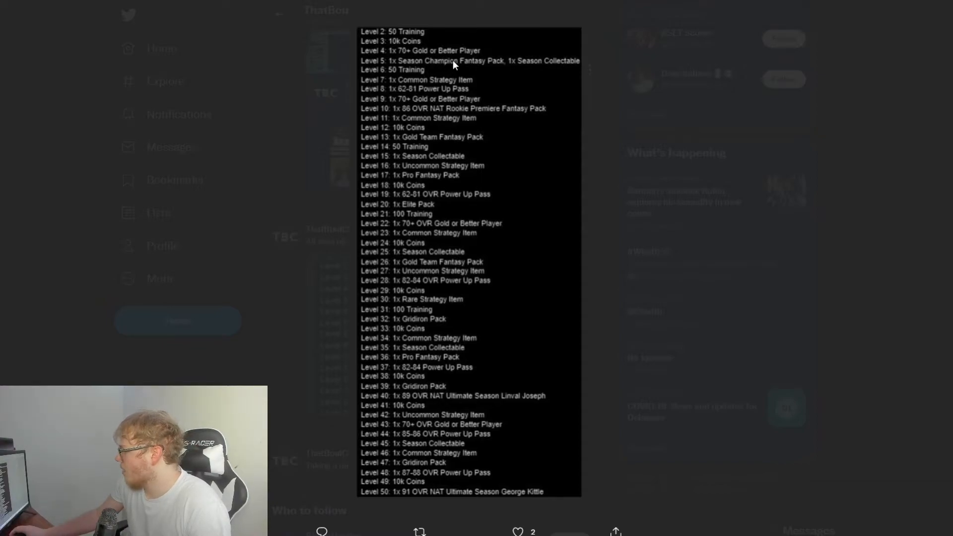
mouse_move(427, 84)
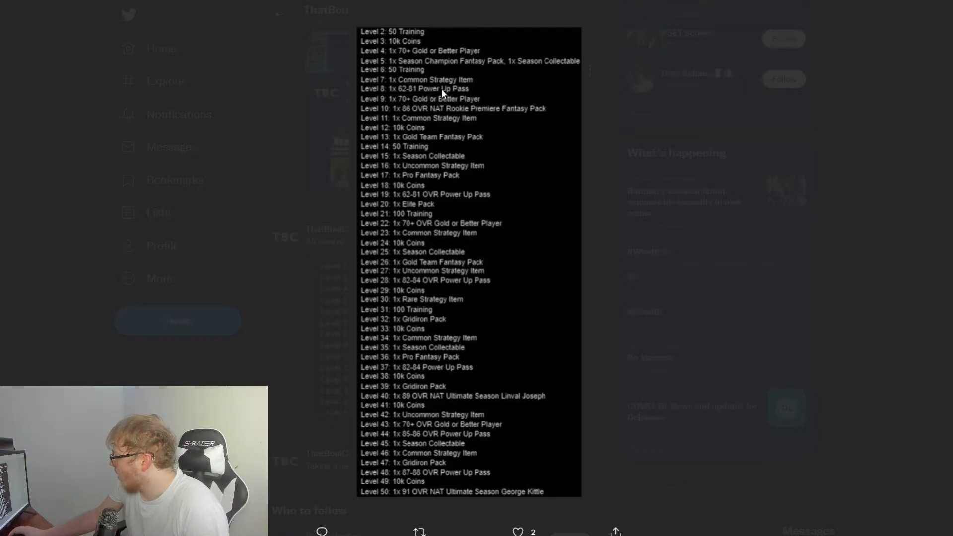
mouse_move(412, 118)
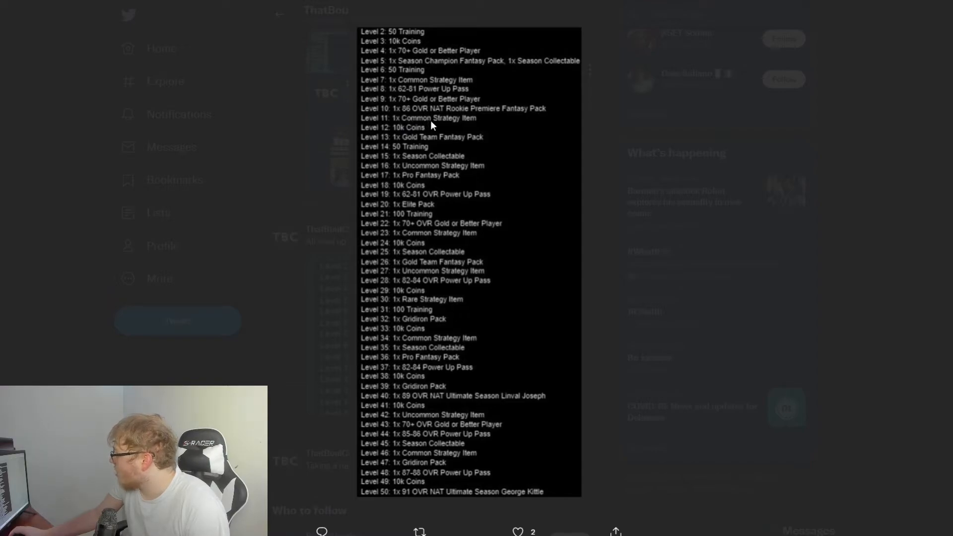
mouse_move(404, 134)
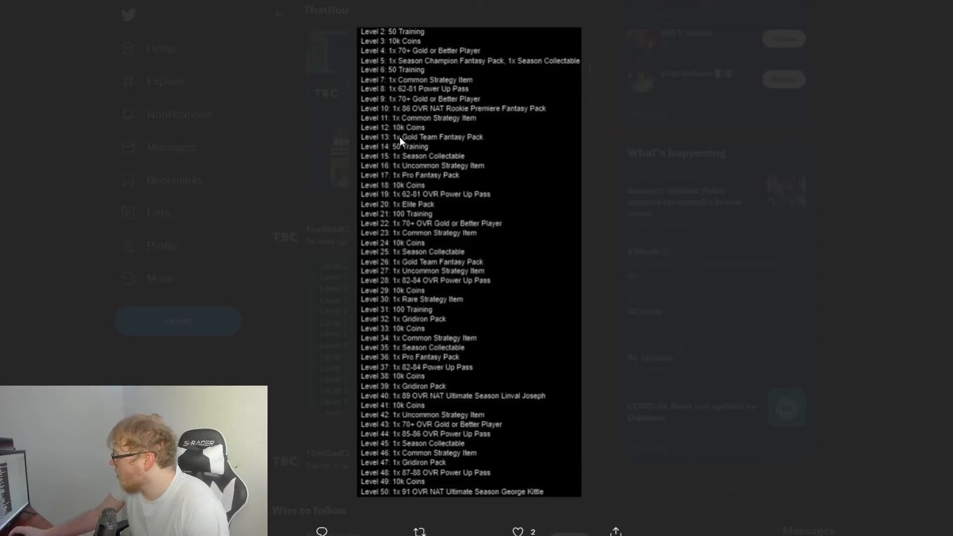
mouse_move(446, 142)
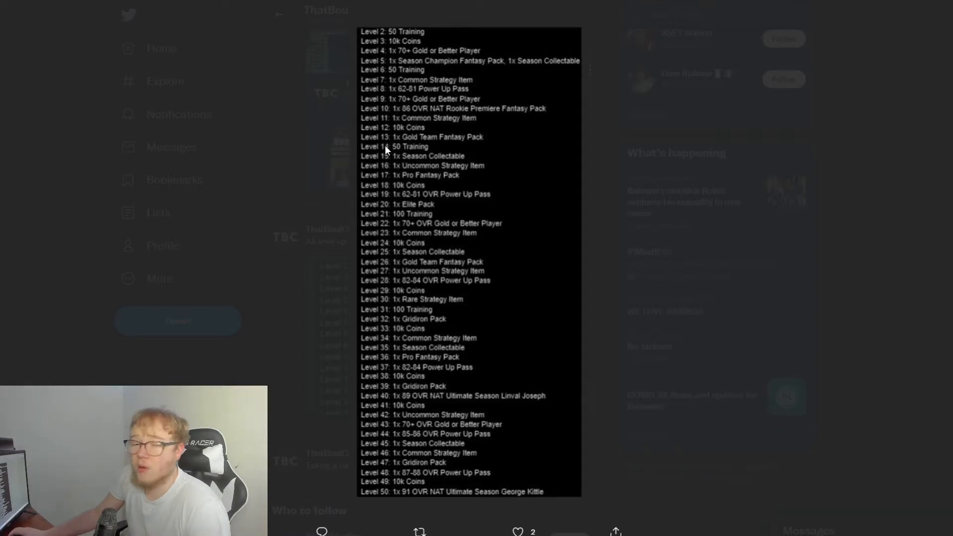
mouse_move(410, 142)
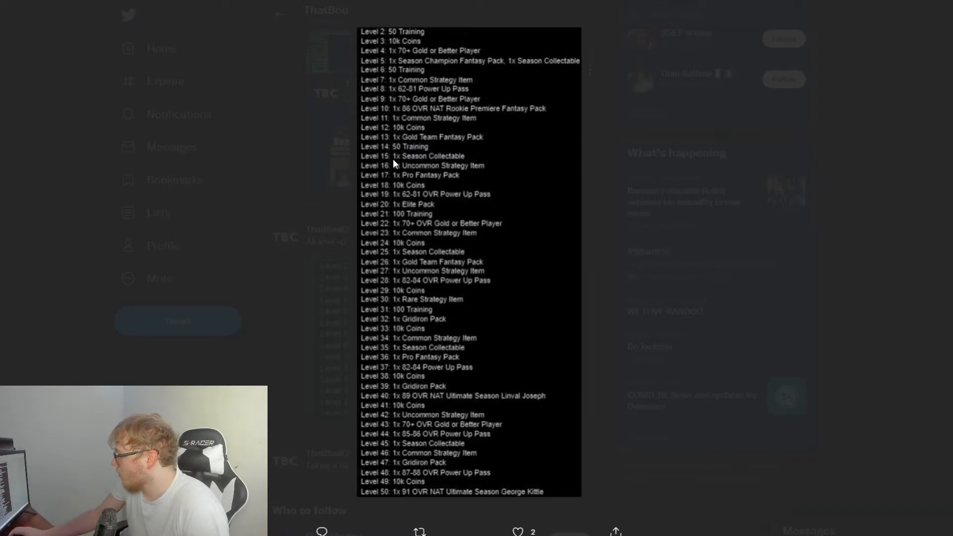
mouse_move(384, 185)
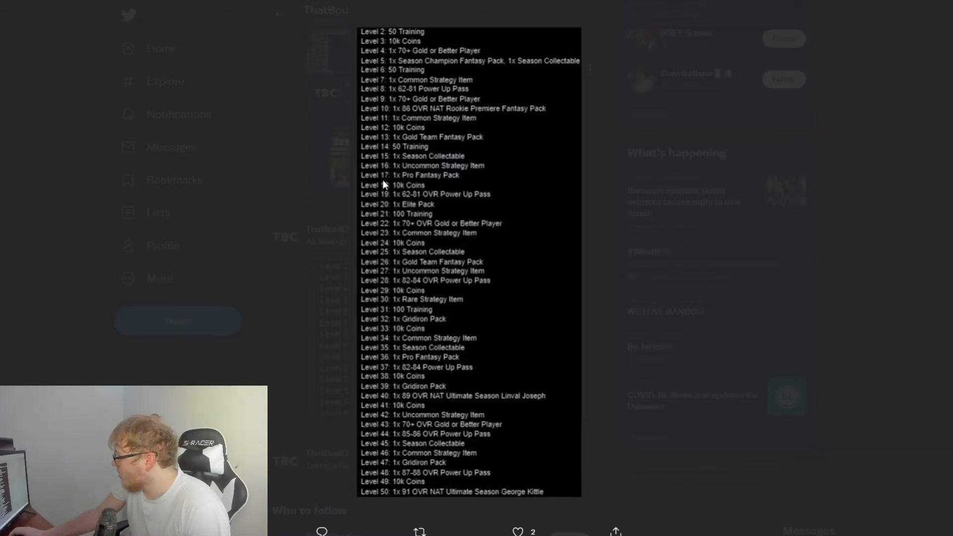
mouse_move(429, 180)
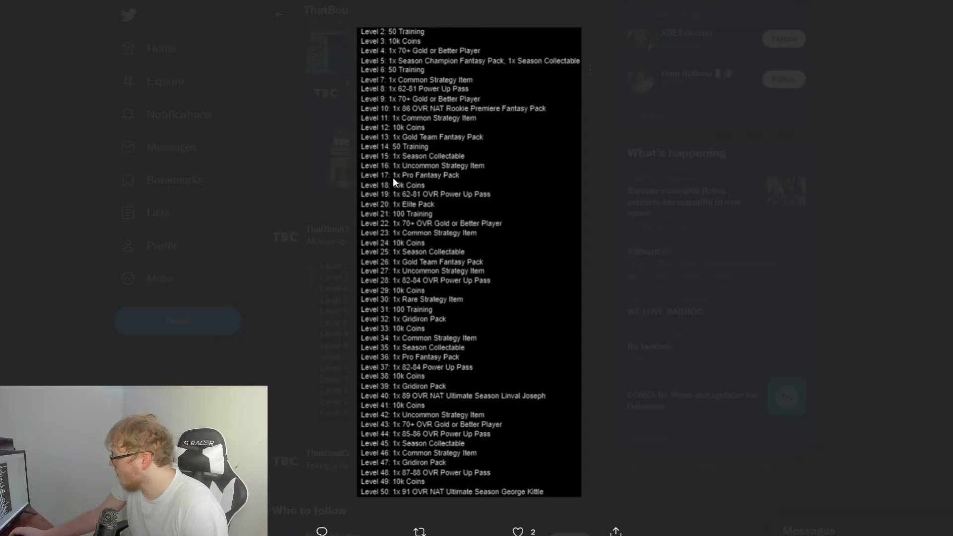
mouse_move(426, 190)
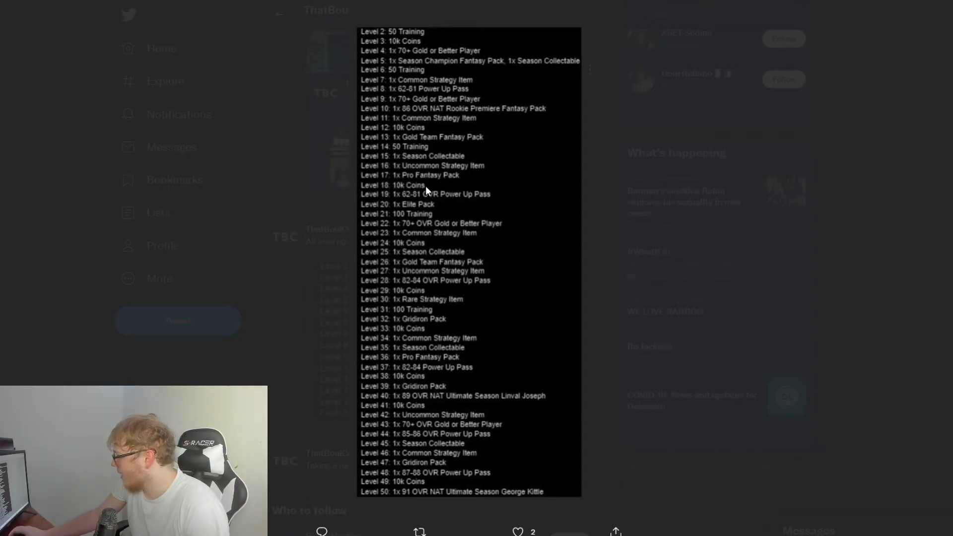
mouse_move(413, 202)
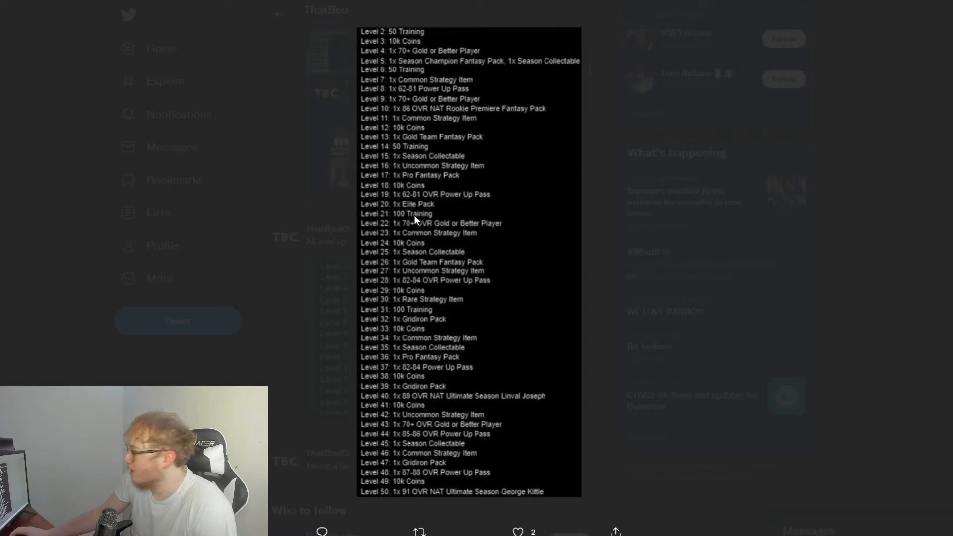
mouse_move(435, 215)
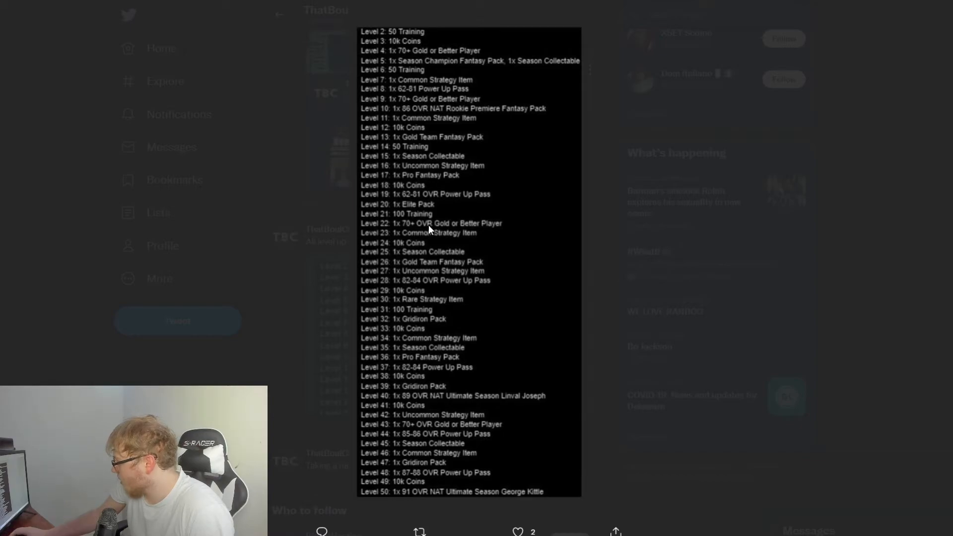
mouse_move(457, 226)
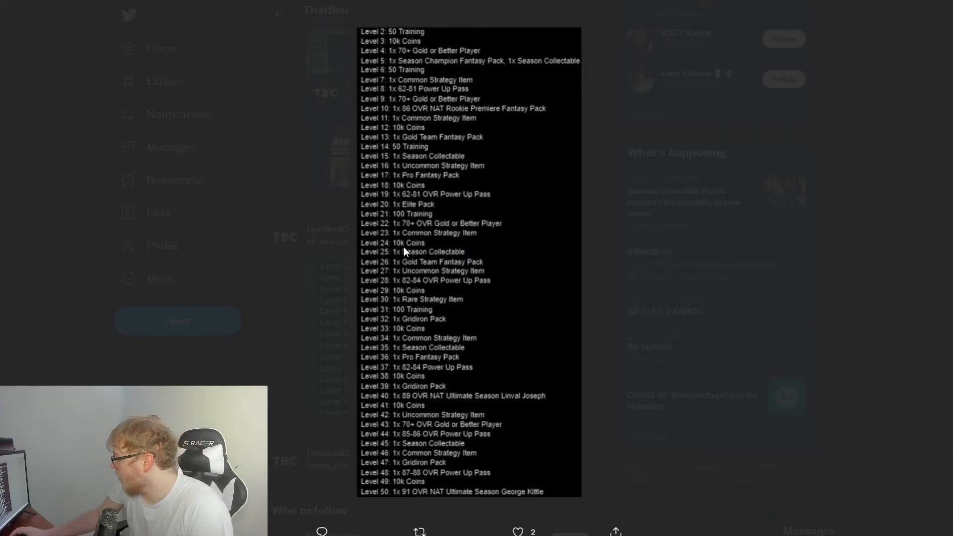
mouse_move(403, 256)
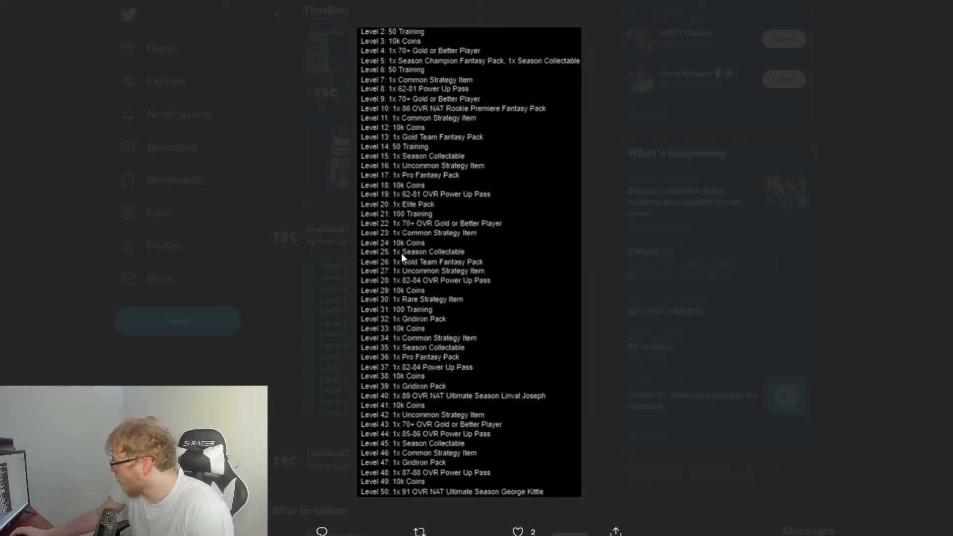
mouse_move(410, 288)
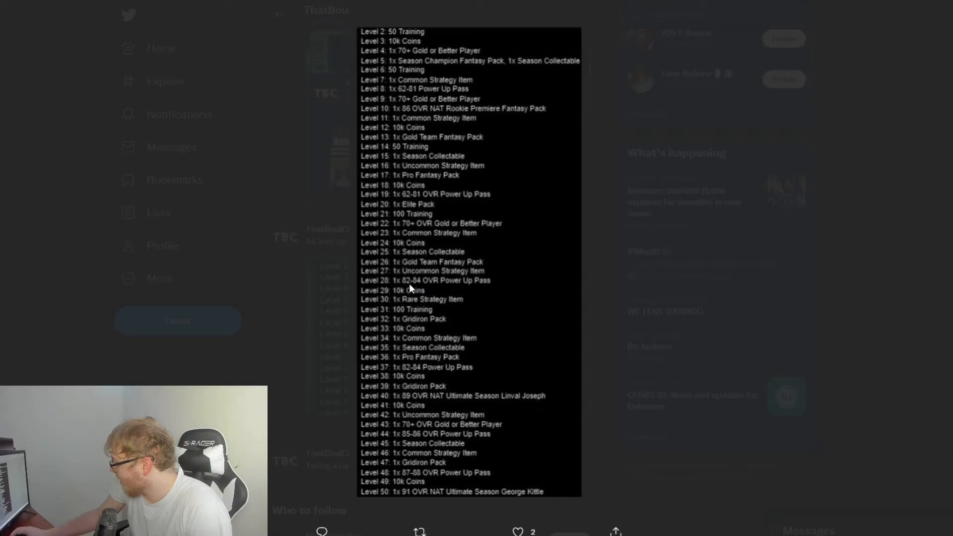
mouse_move(435, 290)
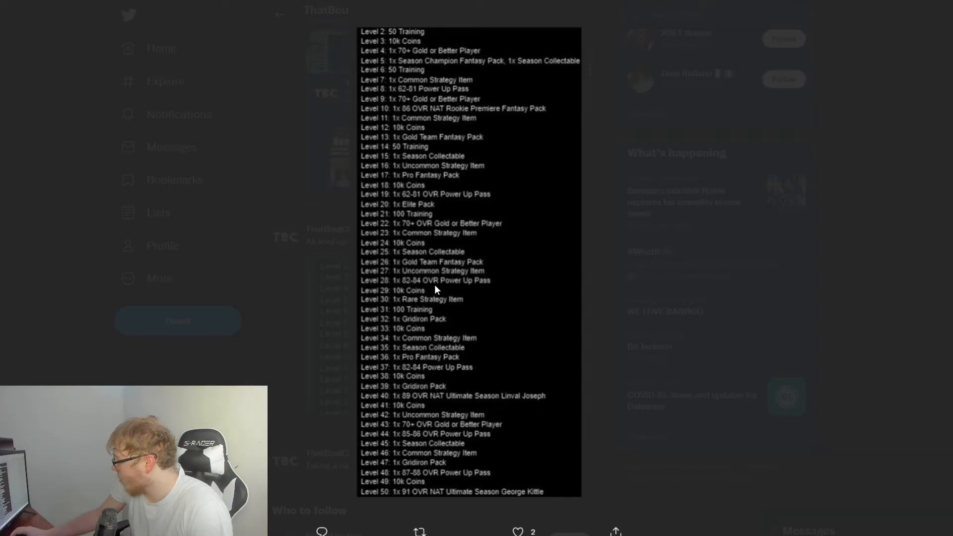
mouse_move(443, 290)
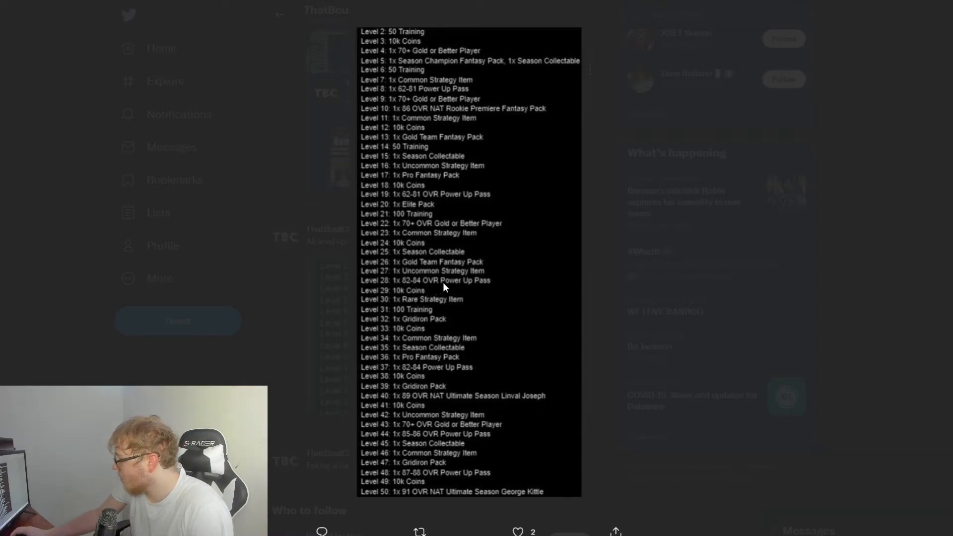
mouse_move(447, 307)
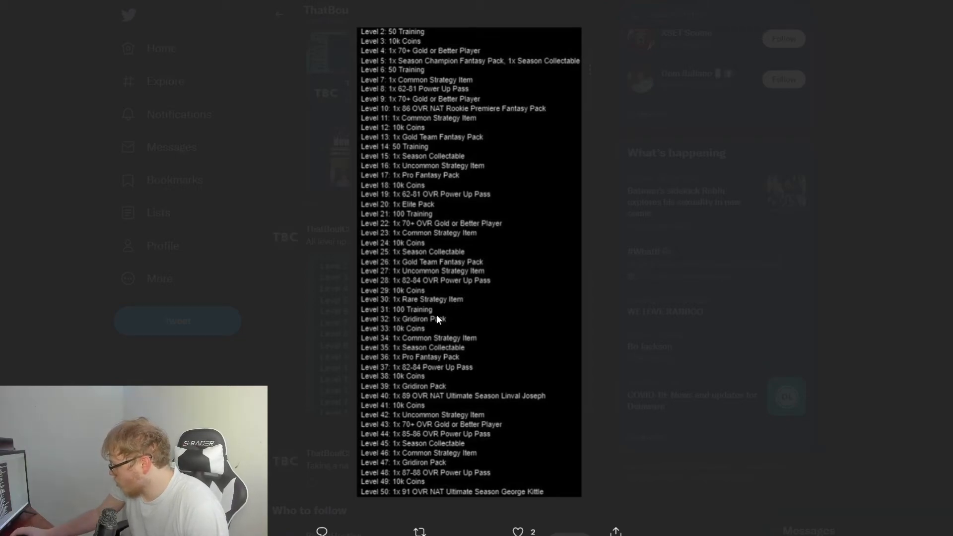
mouse_move(408, 348)
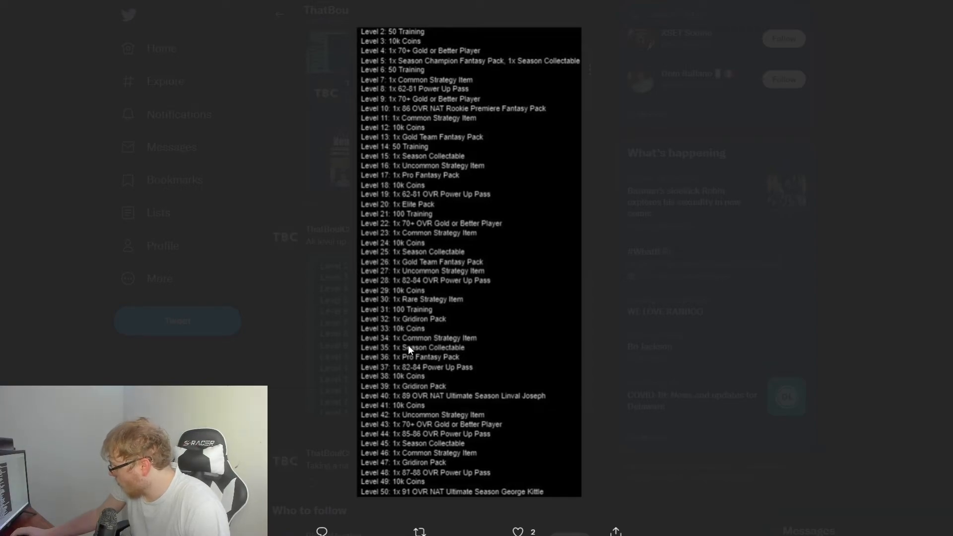
mouse_move(402, 356)
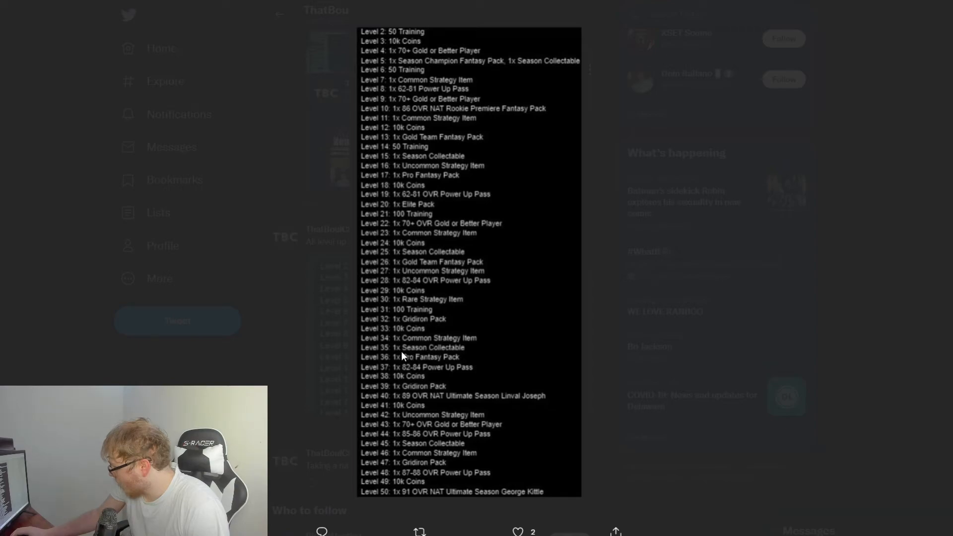
mouse_move(413, 368)
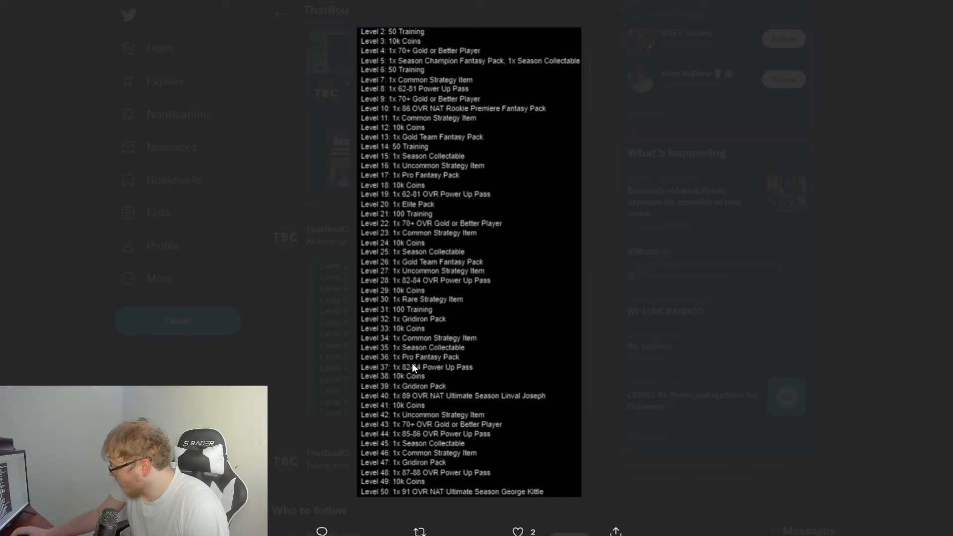
mouse_move(406, 378)
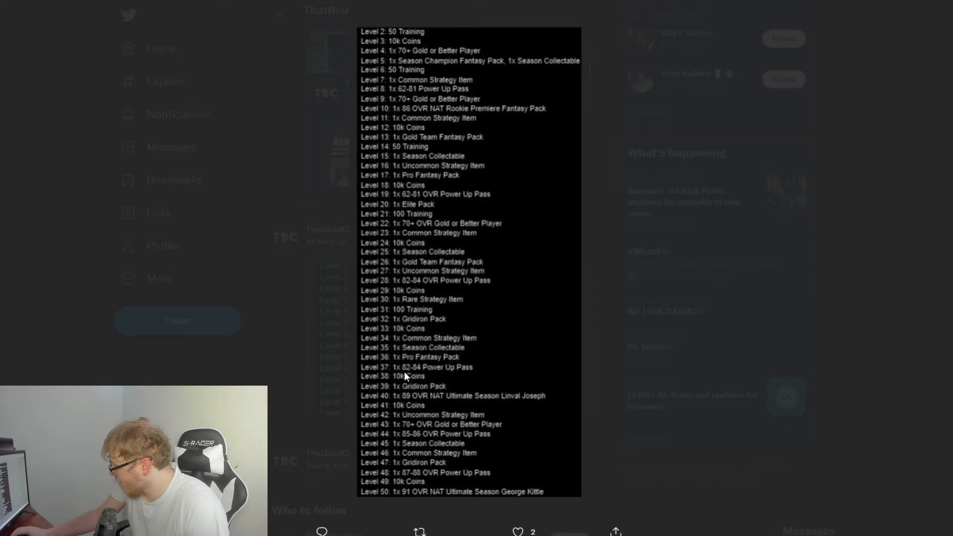
mouse_move(413, 404)
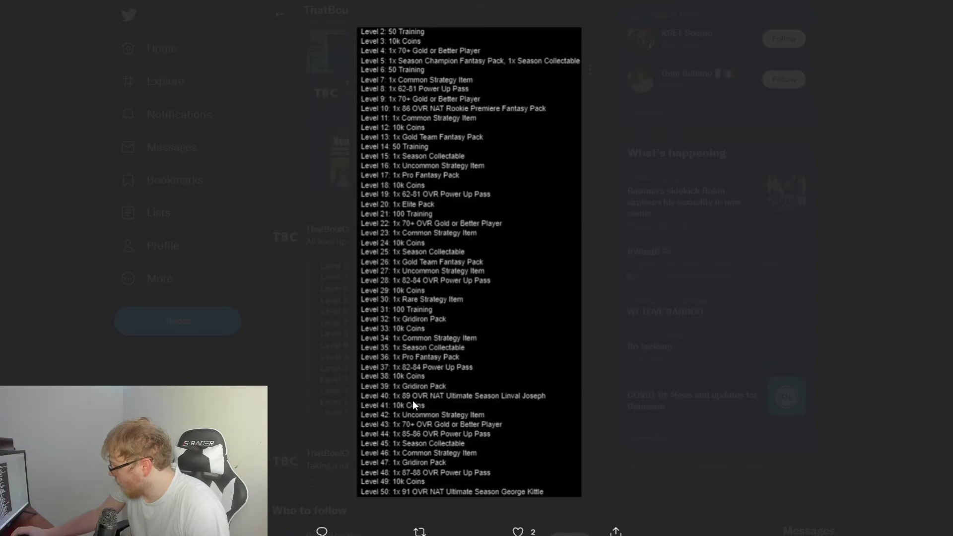
mouse_move(453, 401)
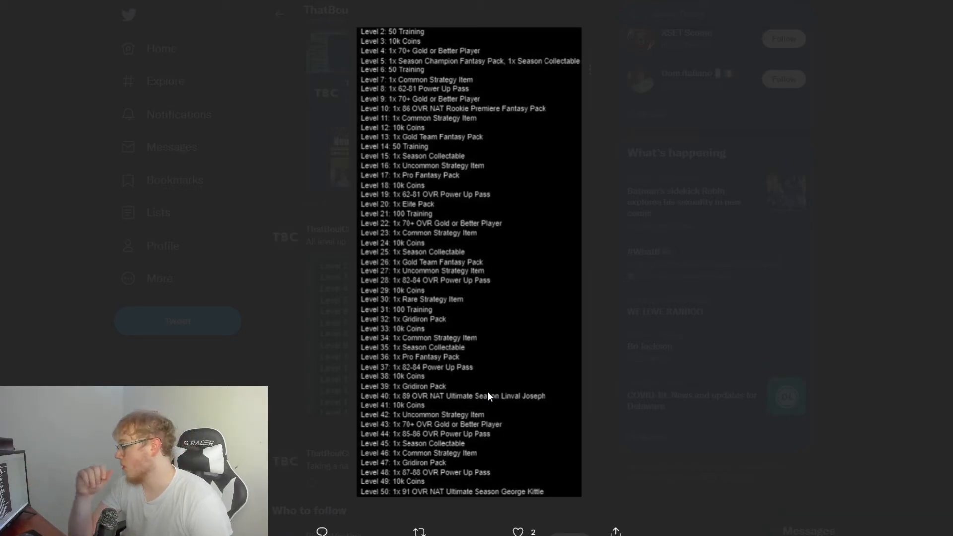
mouse_move(467, 413)
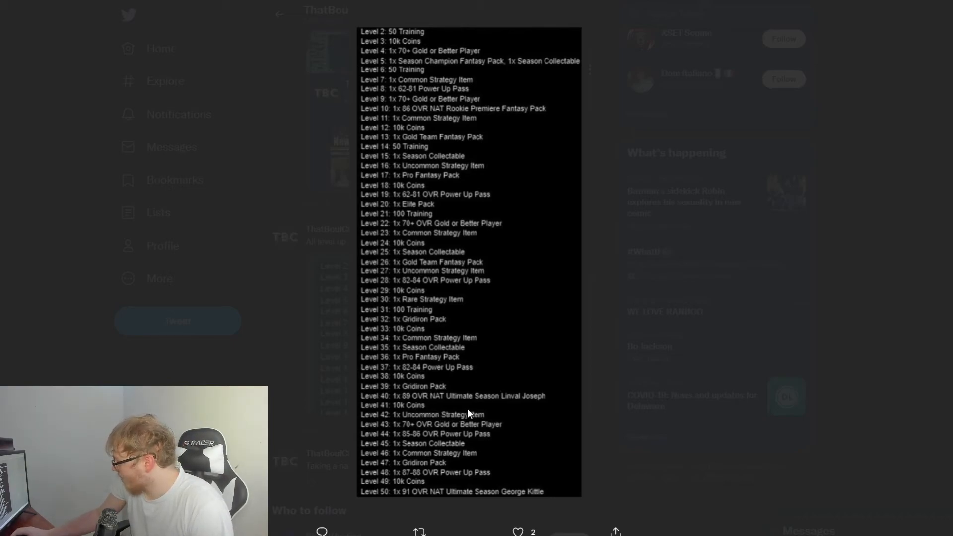
mouse_move(407, 435)
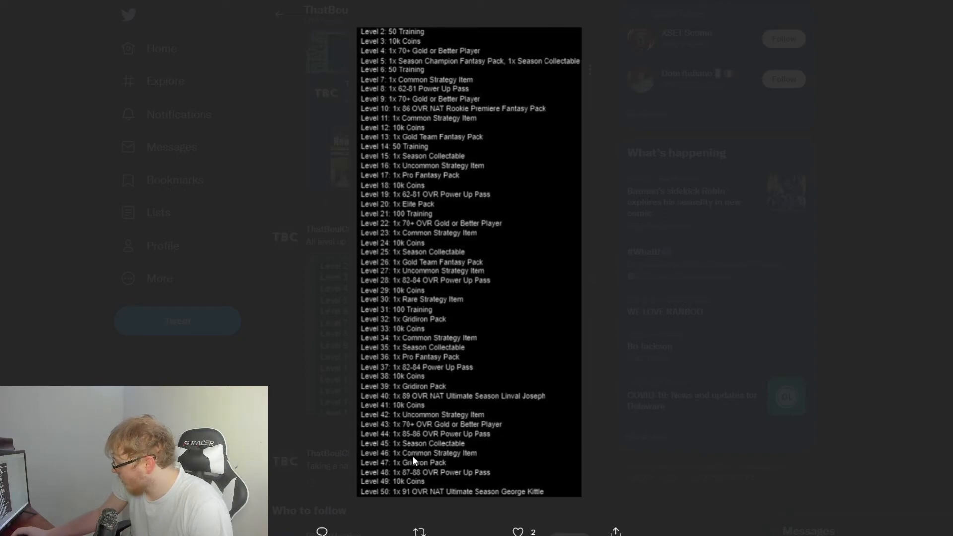
mouse_move(408, 499)
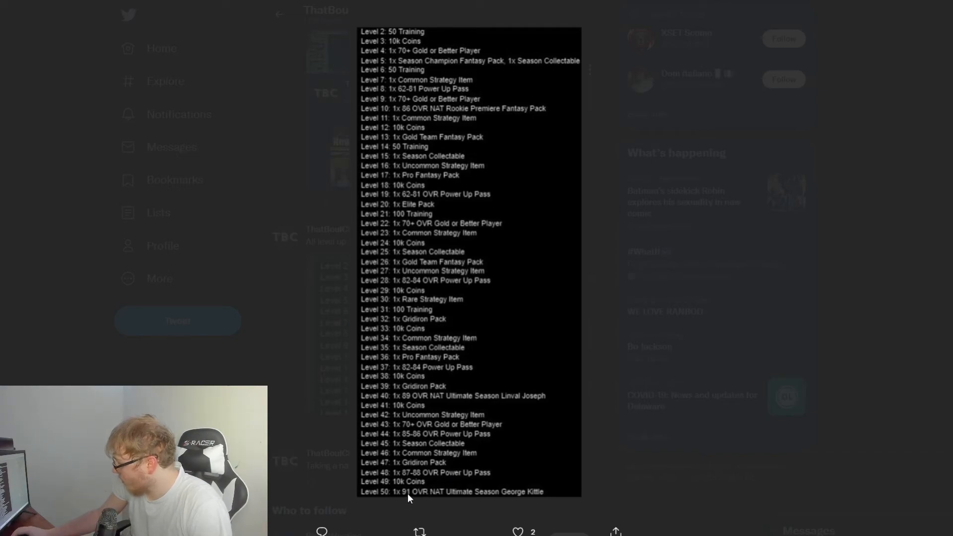